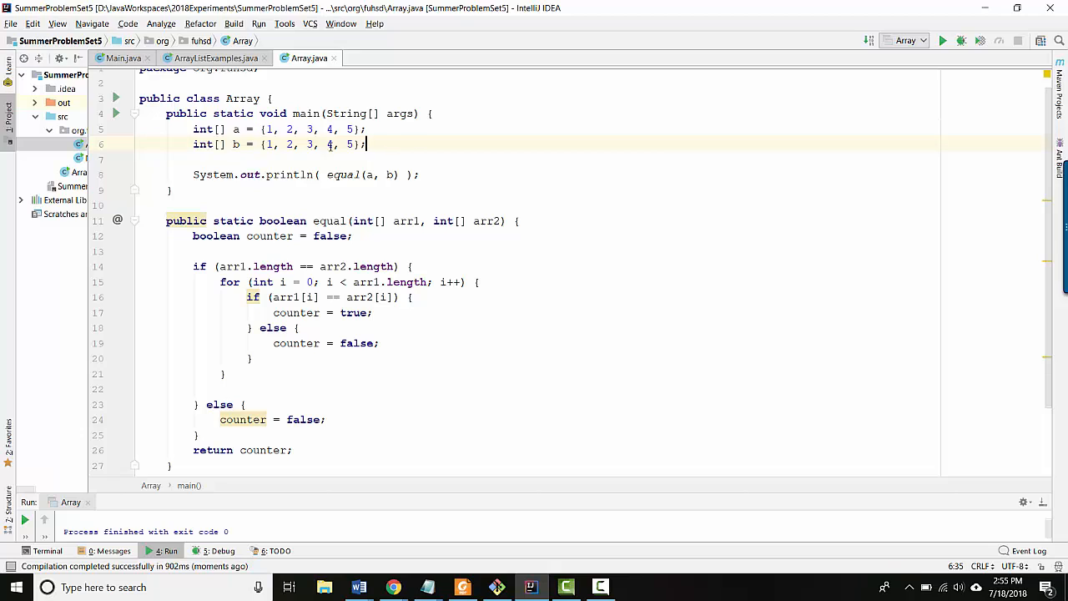
mouse_move(284, 125)
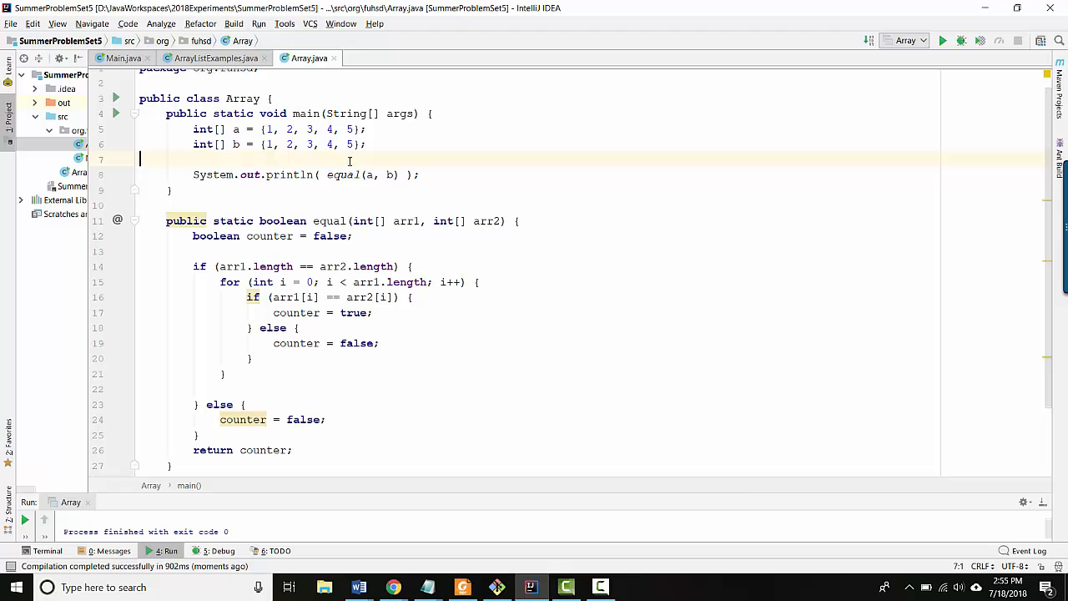
- Select the equal(a, b) call inside the println statement in main
double_click(344, 175)
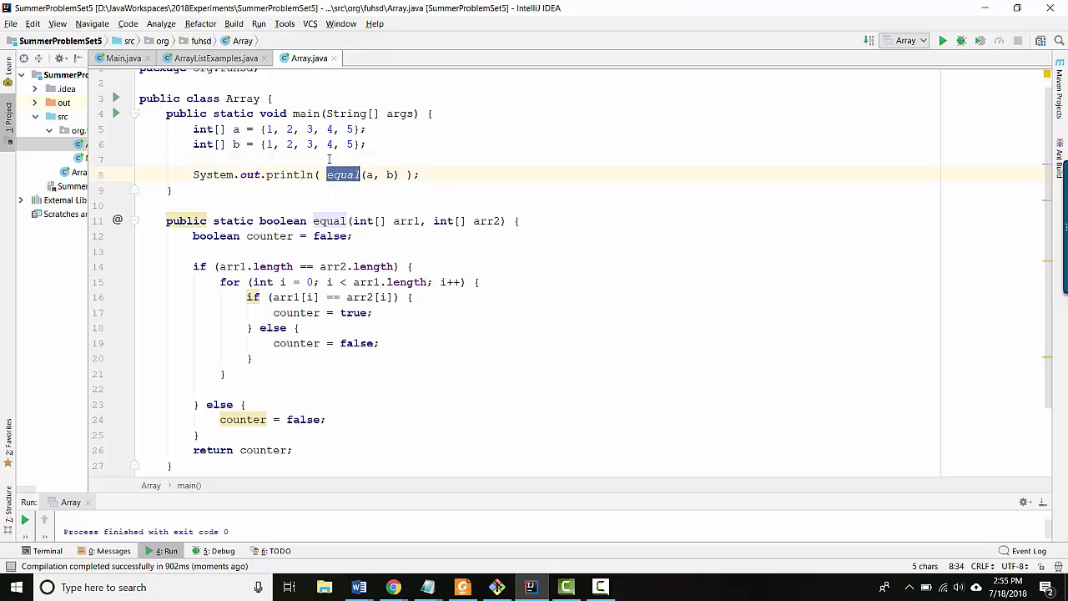
double_click(290, 175)
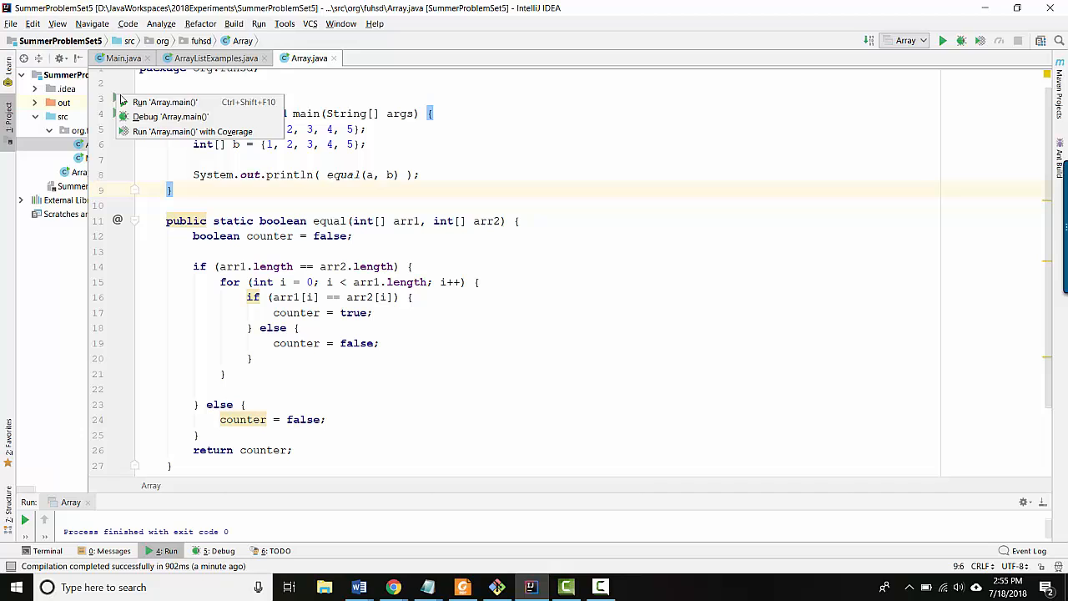
- Run Array.main(), change array a's first element to 4, rerun, and inspect the printed true
left_click(163, 102)
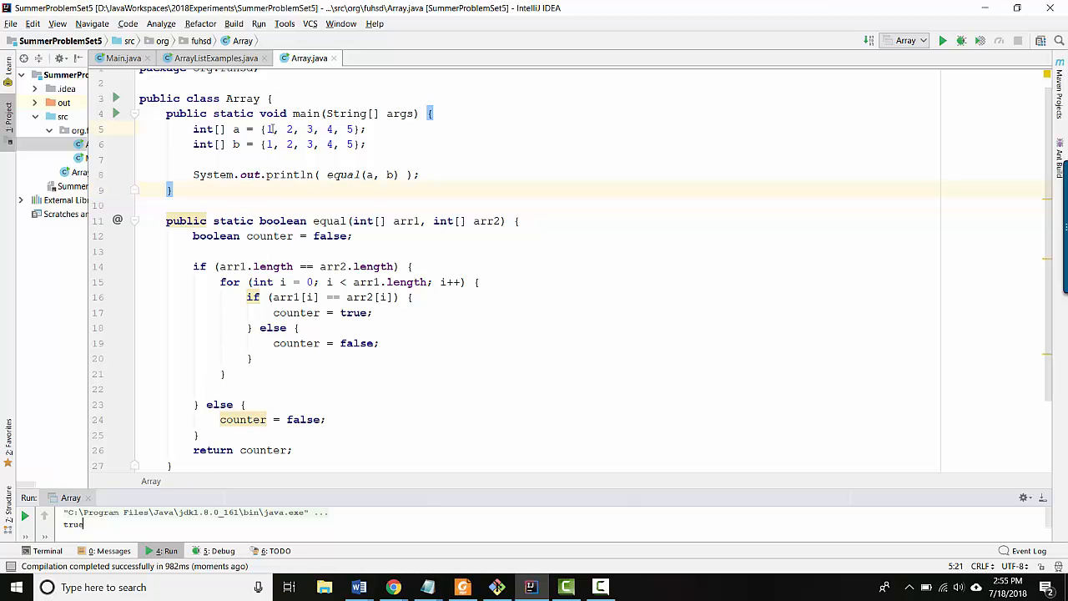
type("4")
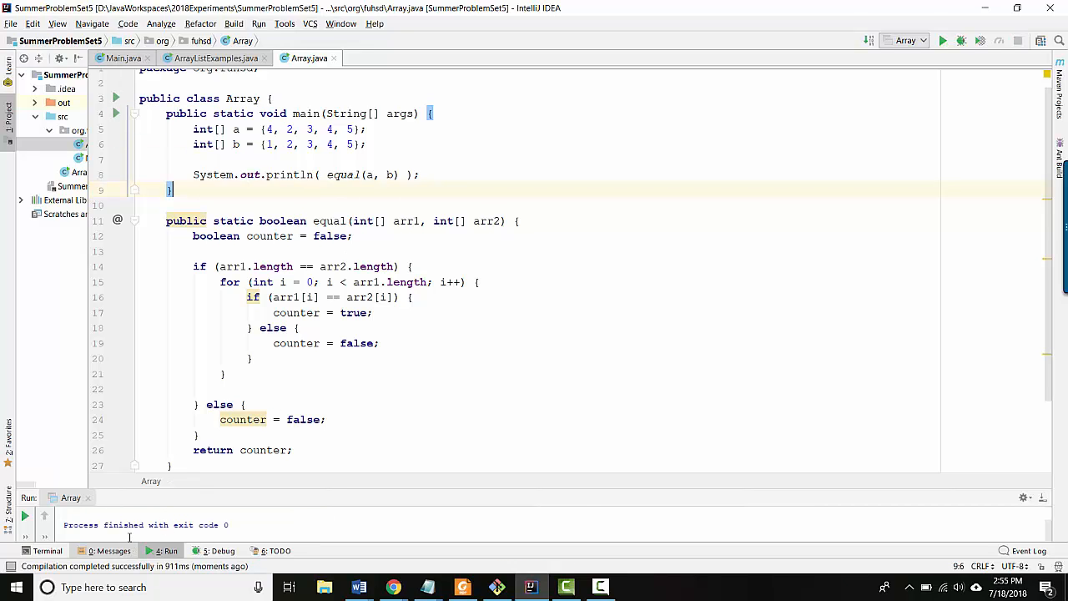
left_click(951, 40)
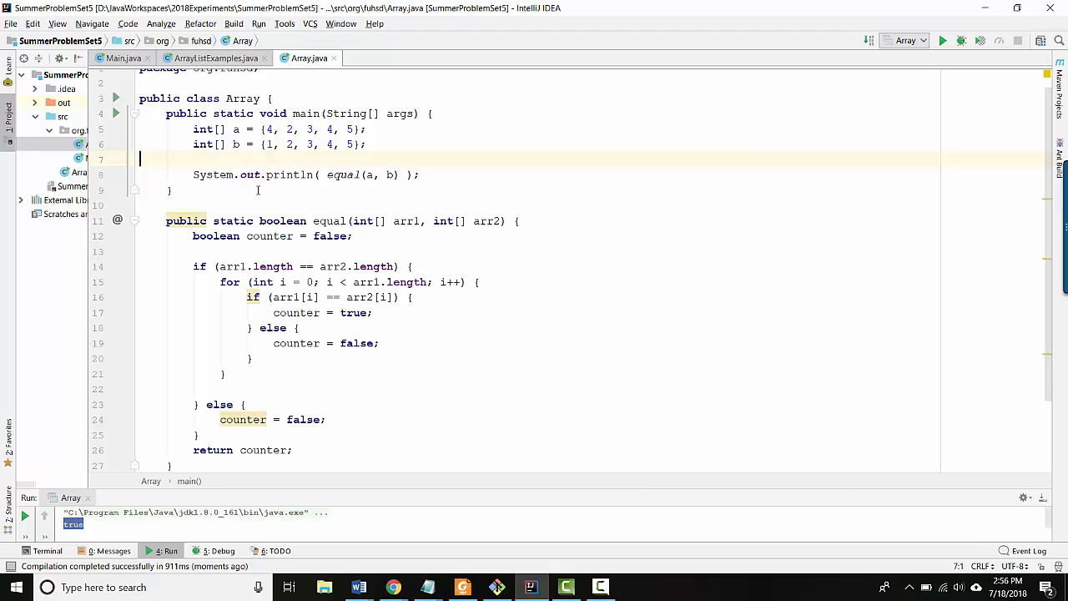
double_click(342, 175)
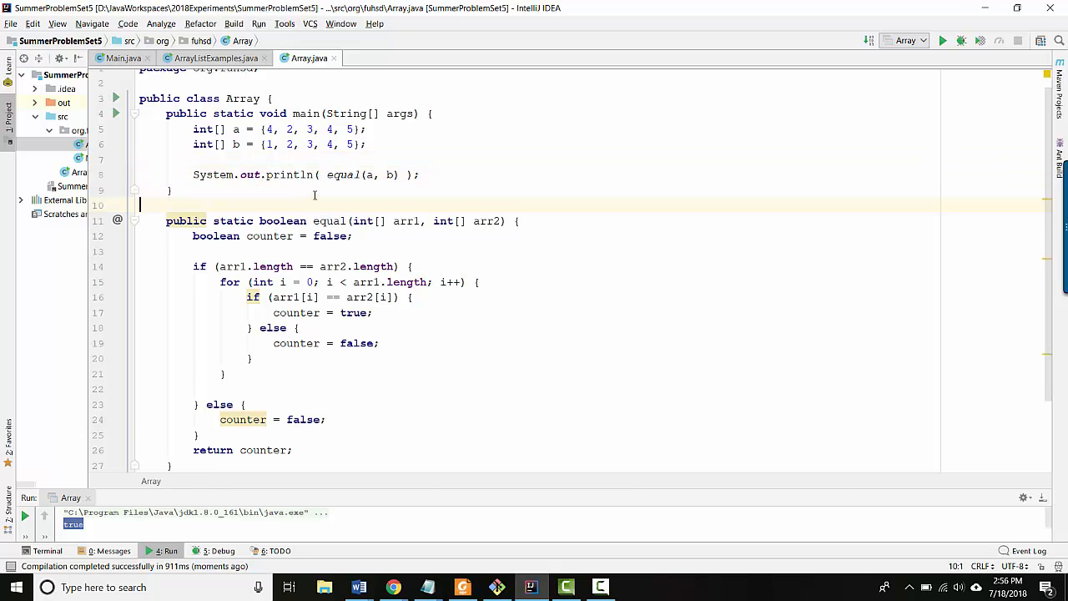
scroll("down", 3)
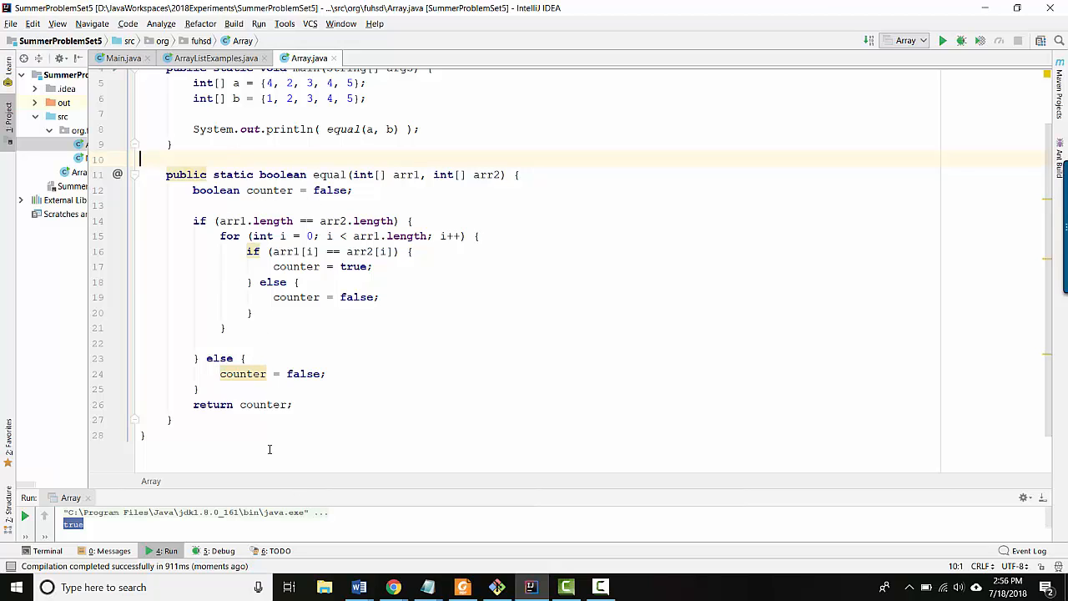
mouse_move(340, 464)
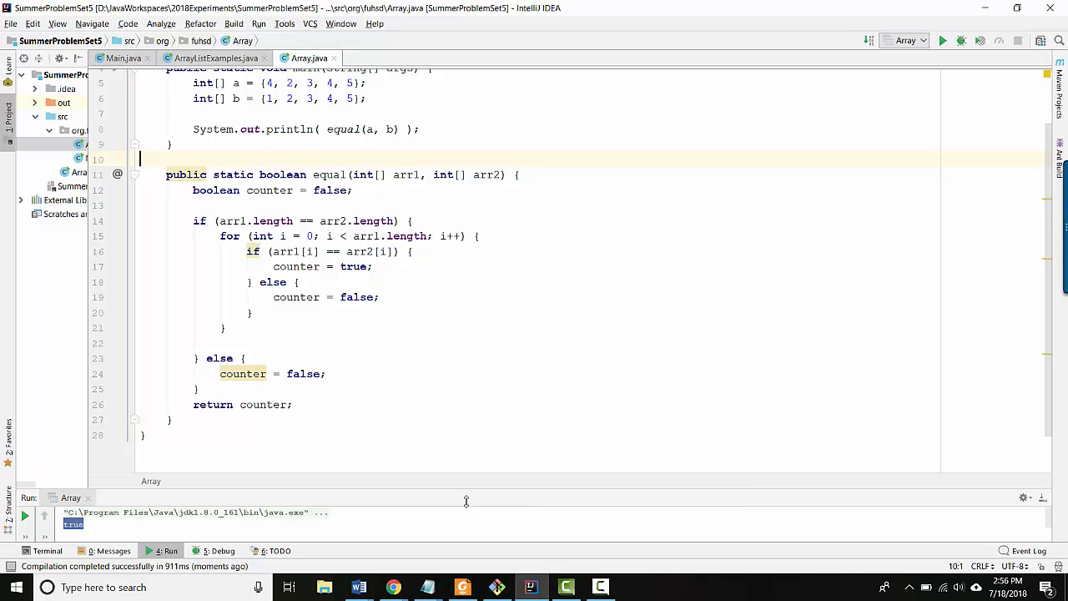
mouse_move(439, 478)
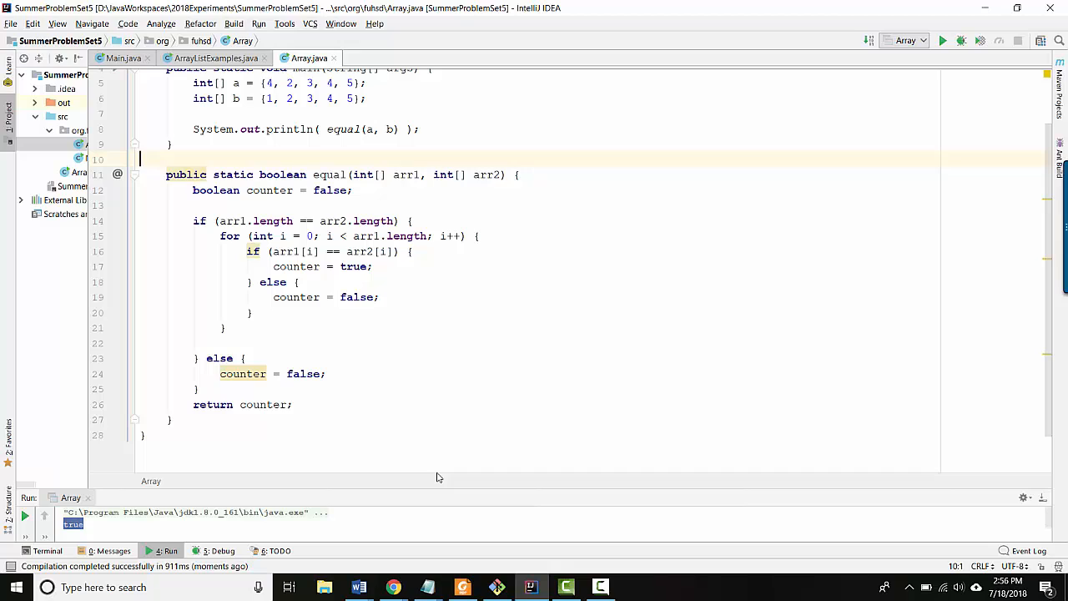
mouse_move(384, 401)
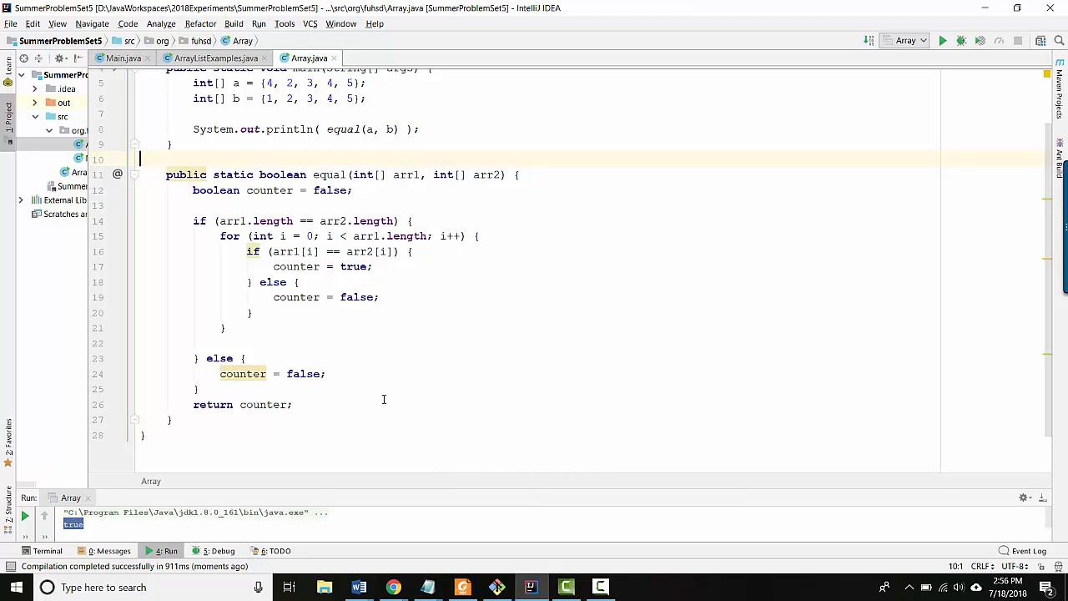
mouse_move(361, 327)
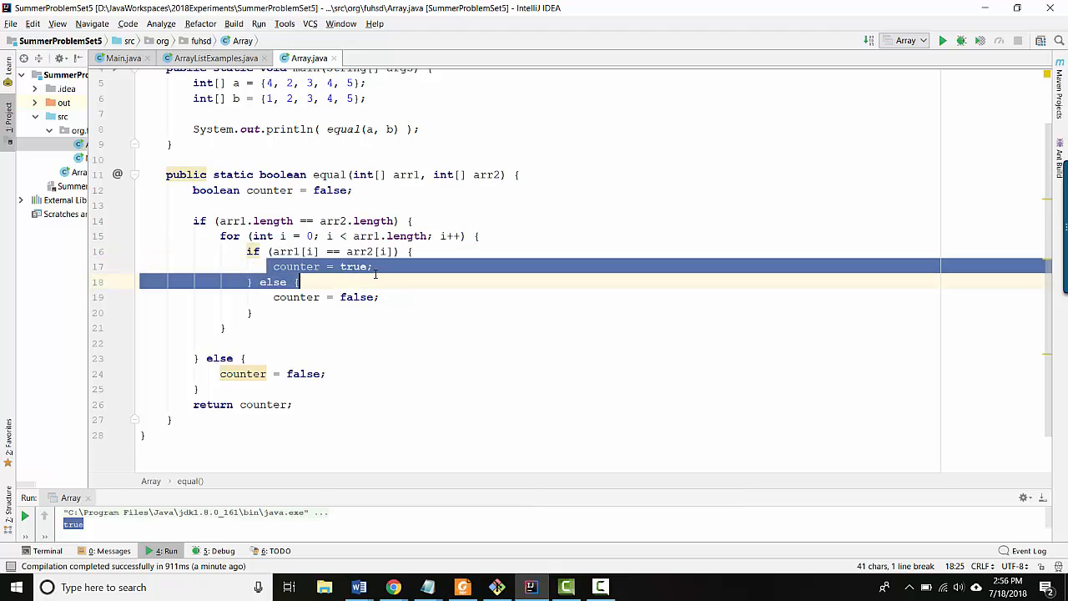
double_click(354, 267)
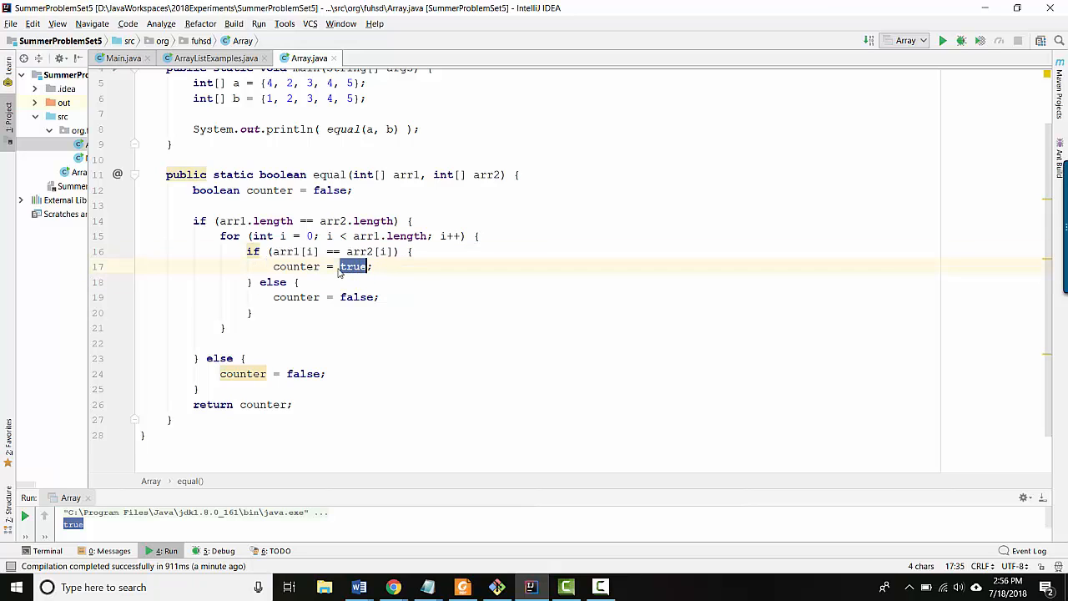
double_click(297, 267)
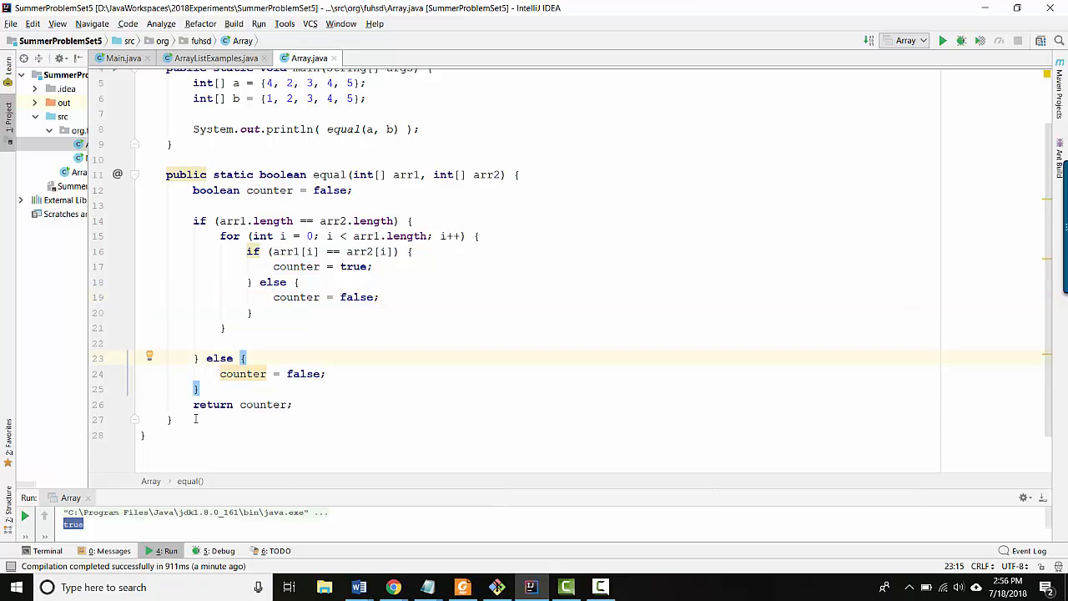
left_click(321, 404)
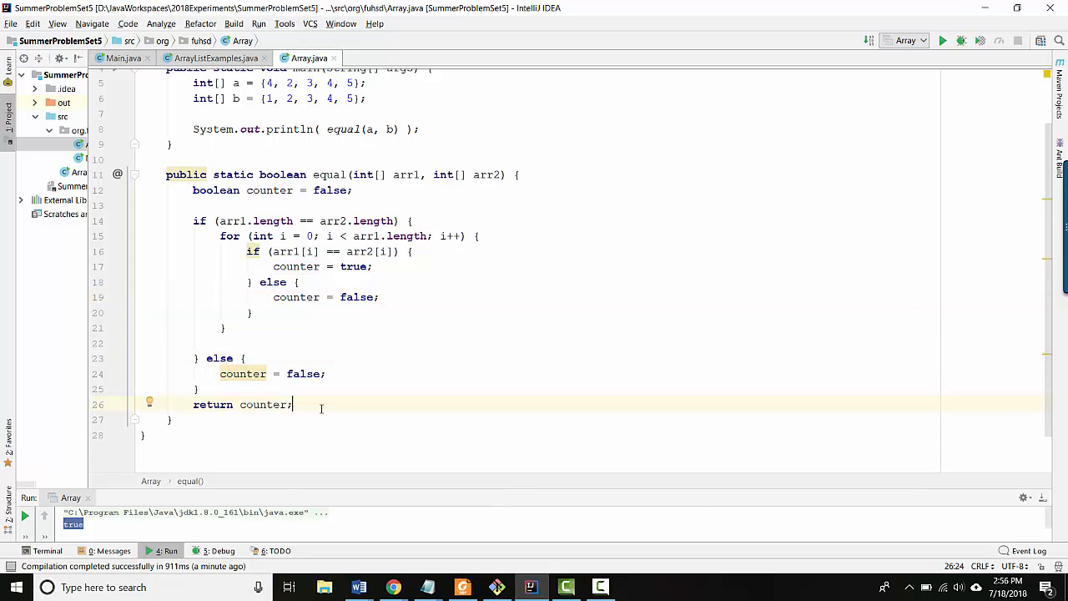
mouse_move(323, 332)
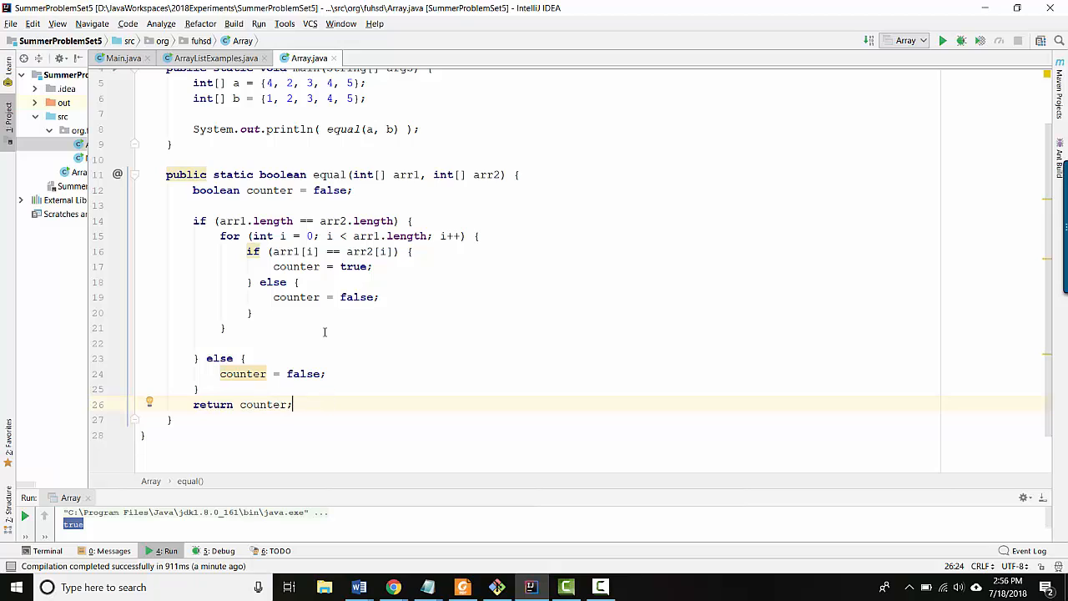
mouse_move(254, 123)
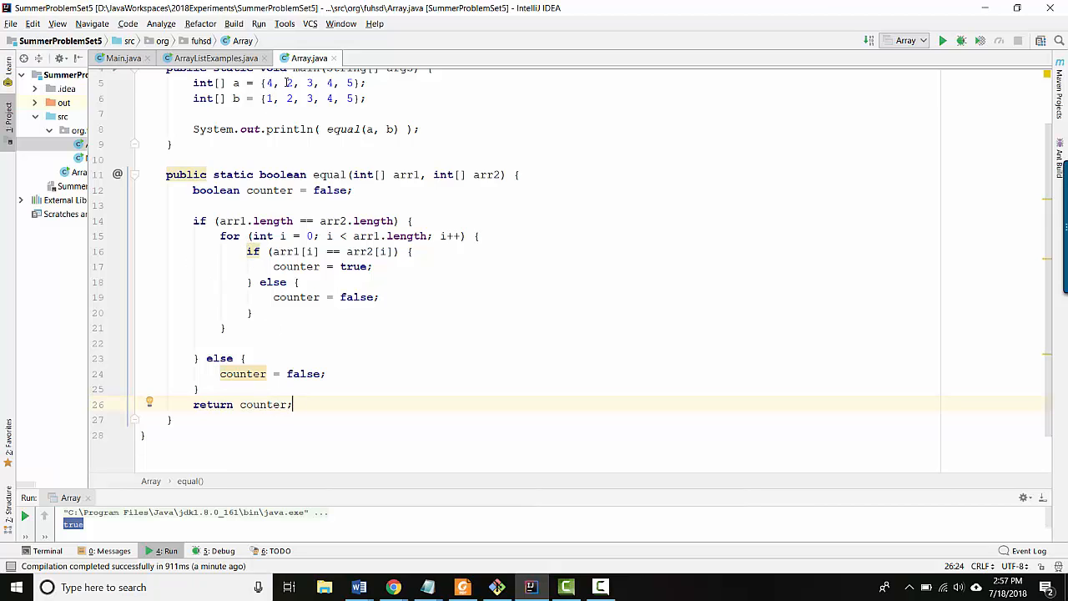
left_click(317, 84)
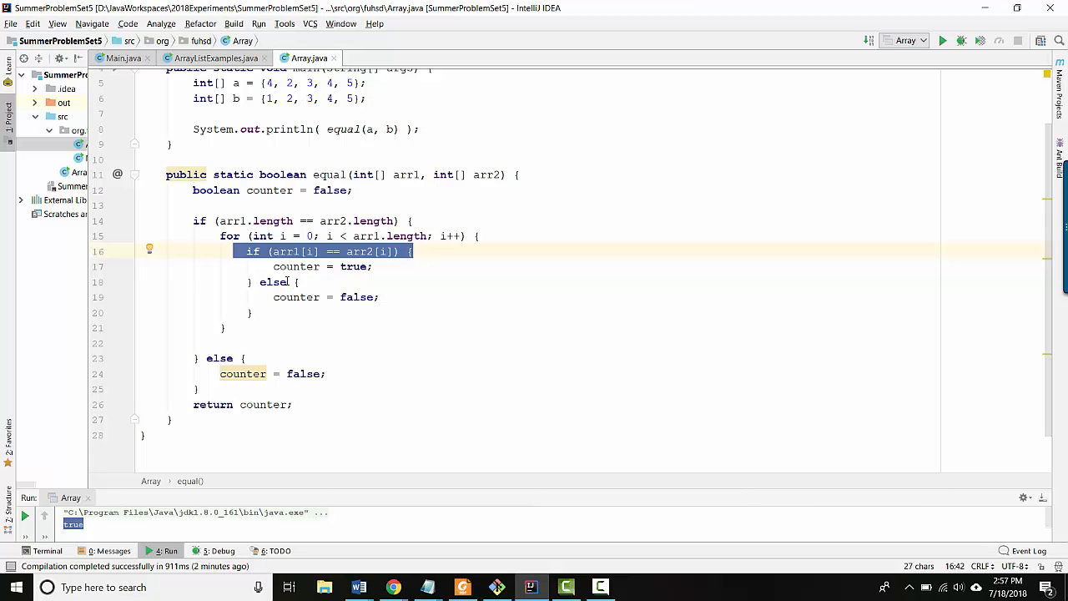
left_click(321, 266)
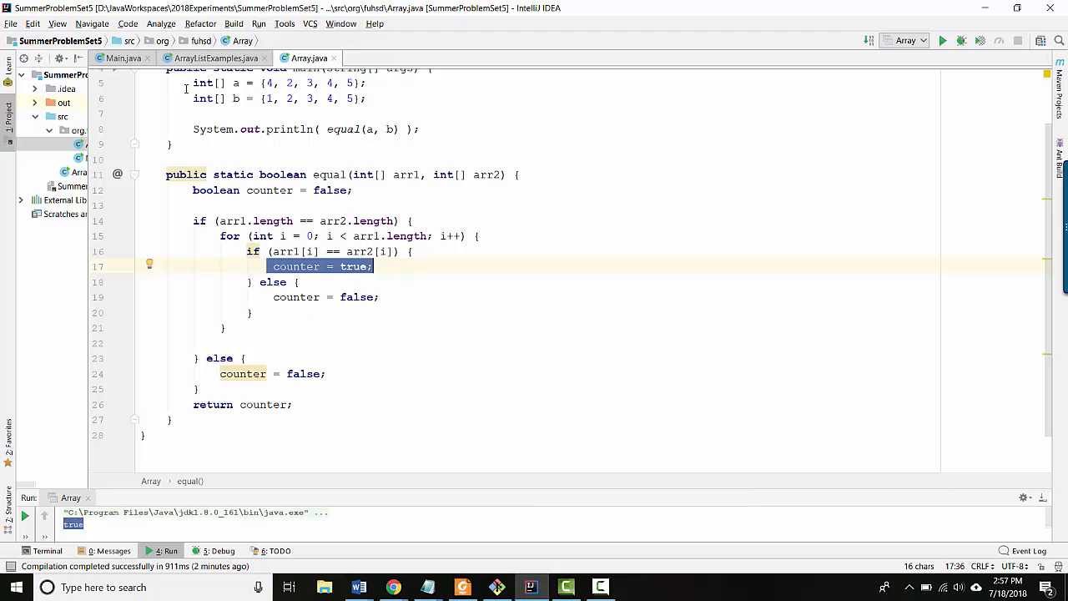
mouse_move(352, 275)
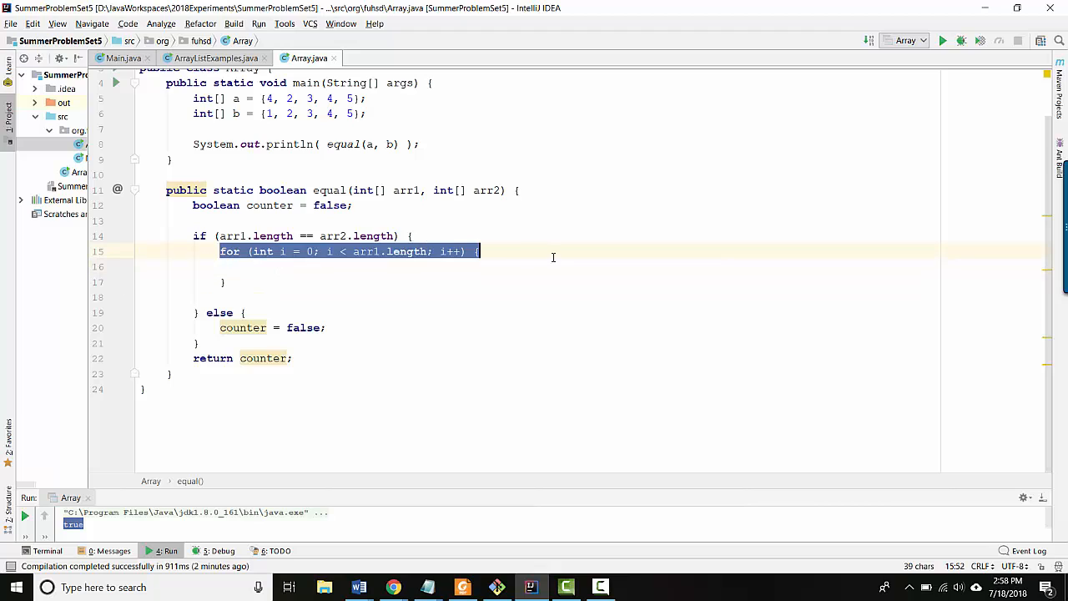
- Inside the loop add if (arr1[i] != arr2[i]) return false;
type("if ()")
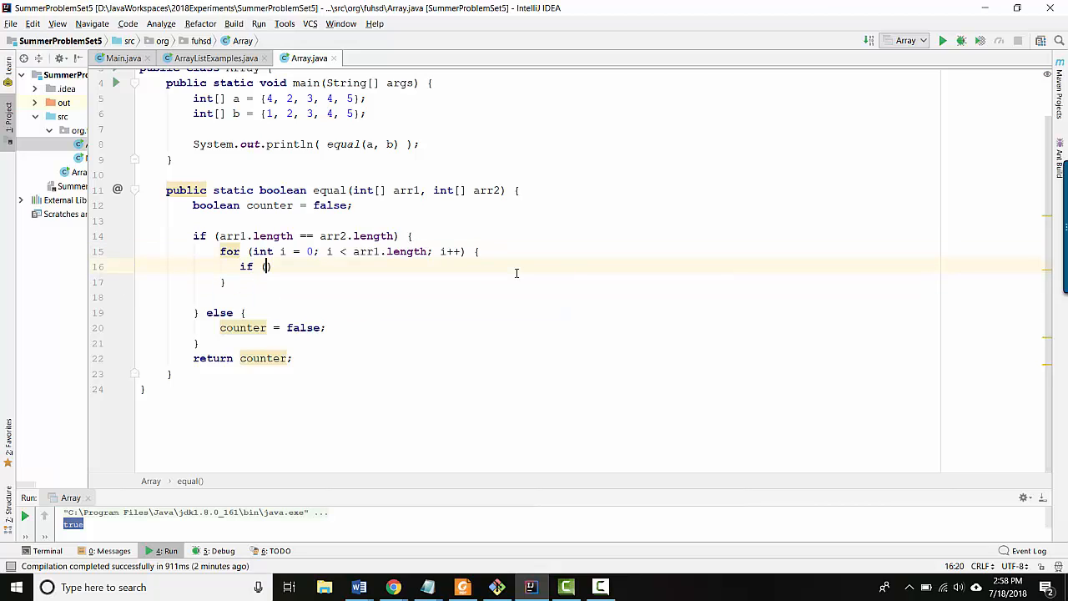
type("arr1[i]")
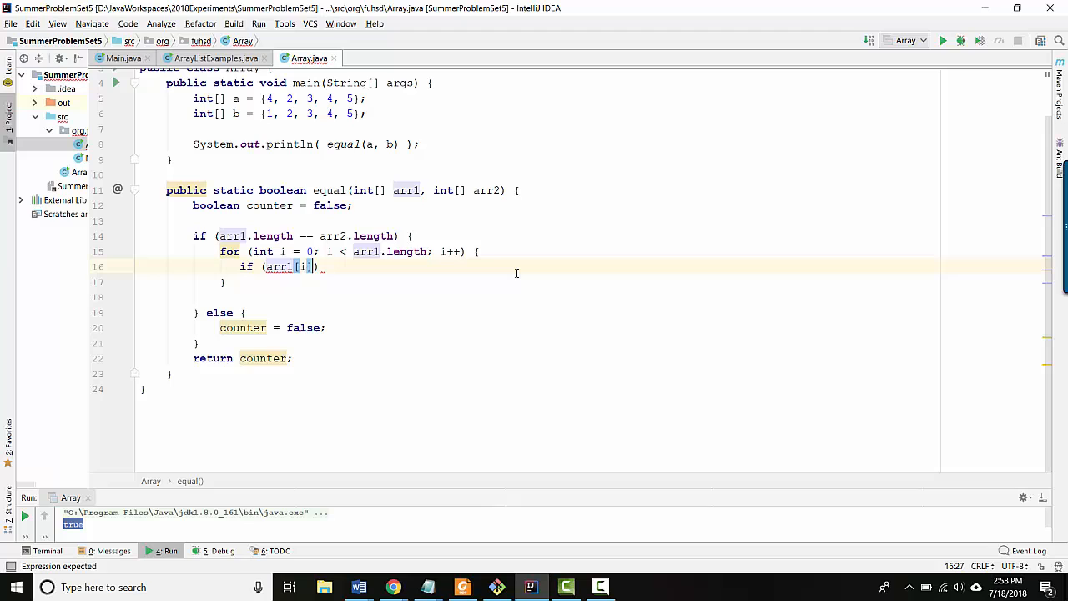
type("!= arr2[i]")
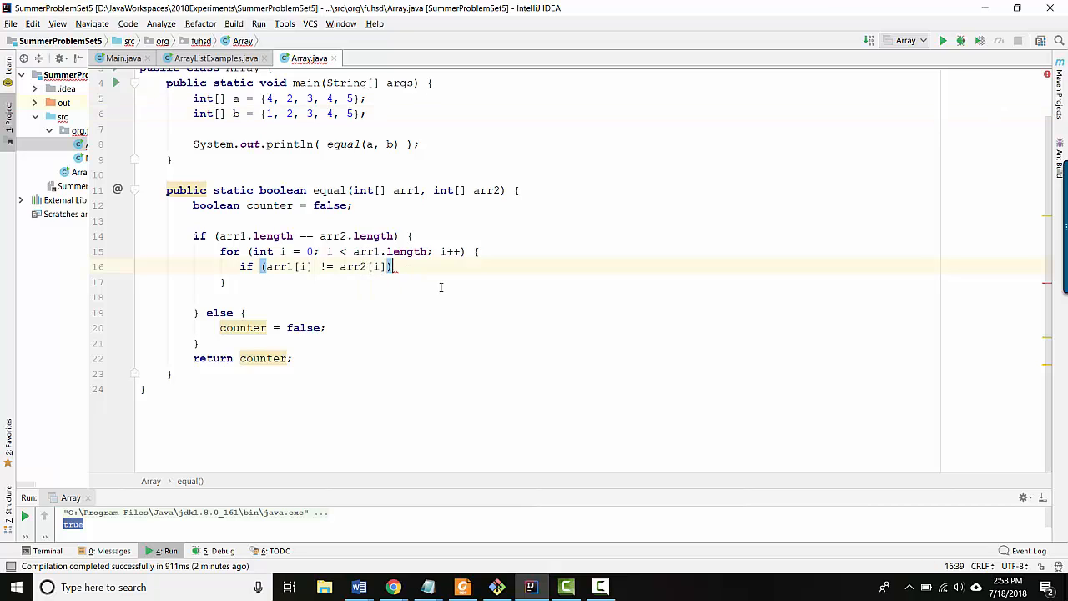
type("return false;")
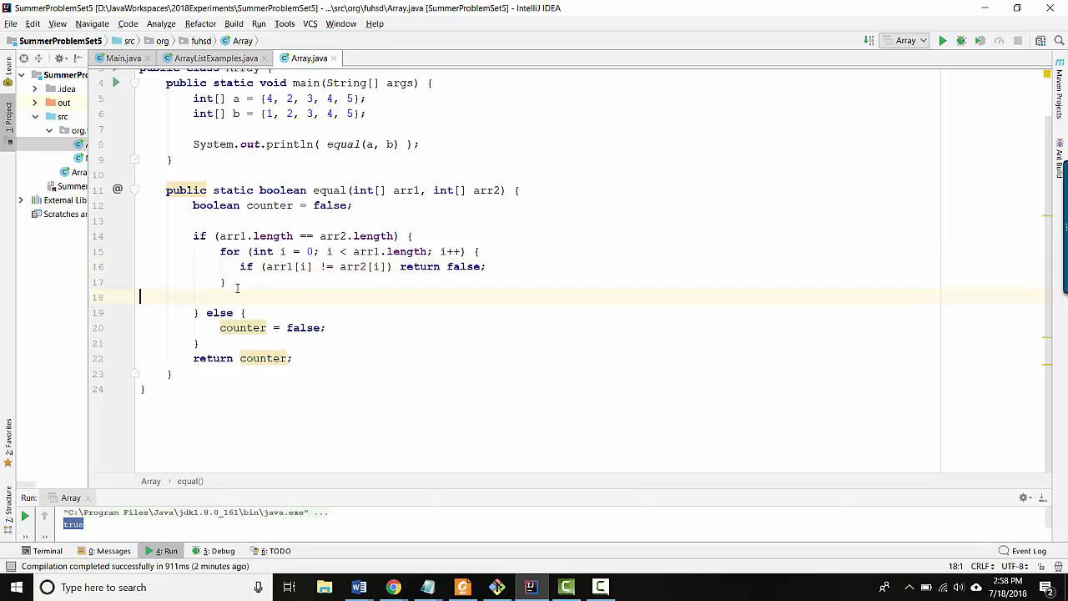
- Add return true; after the loop closes
triple_click(358, 267)
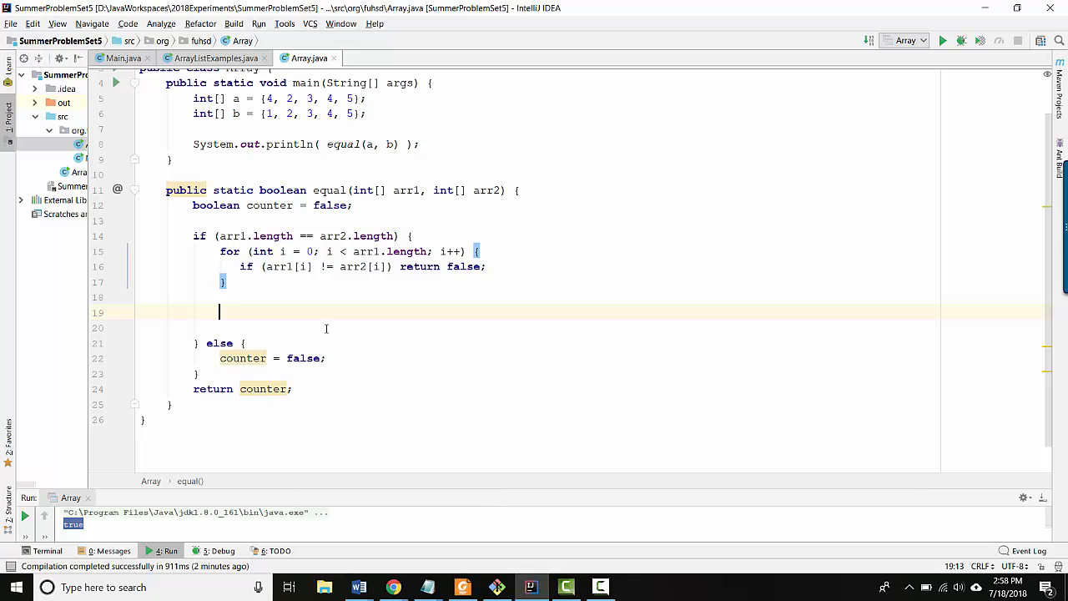
type("return true;")
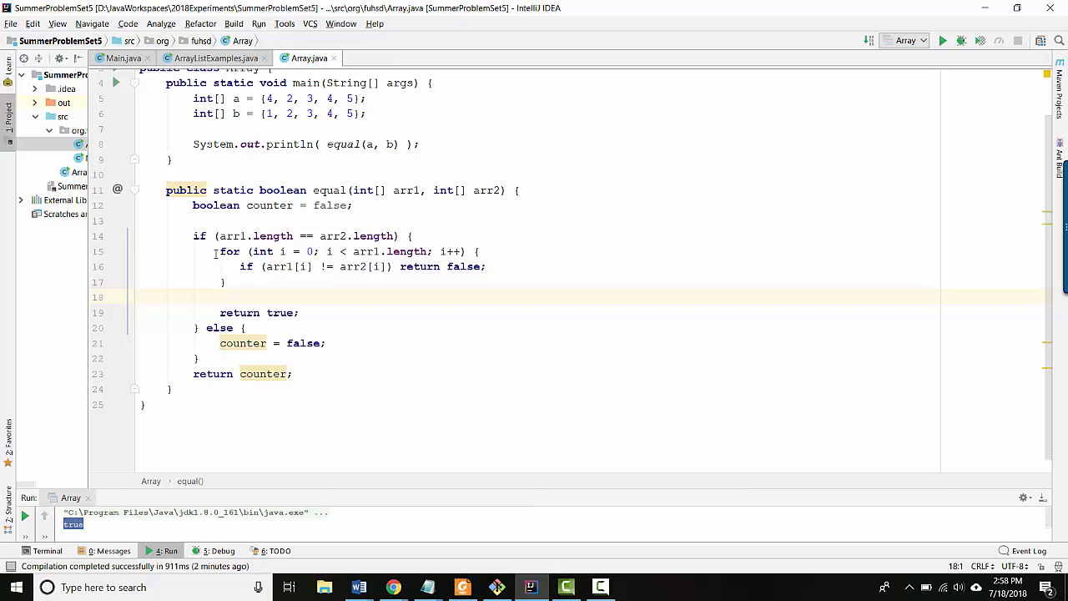
left_click(325, 312)
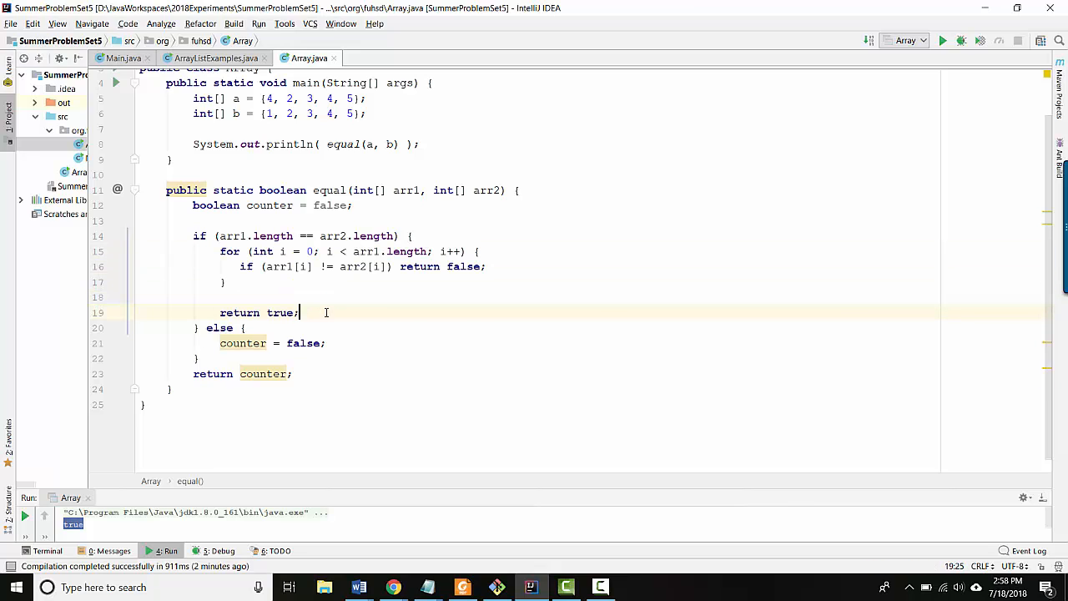
mouse_move(262, 396)
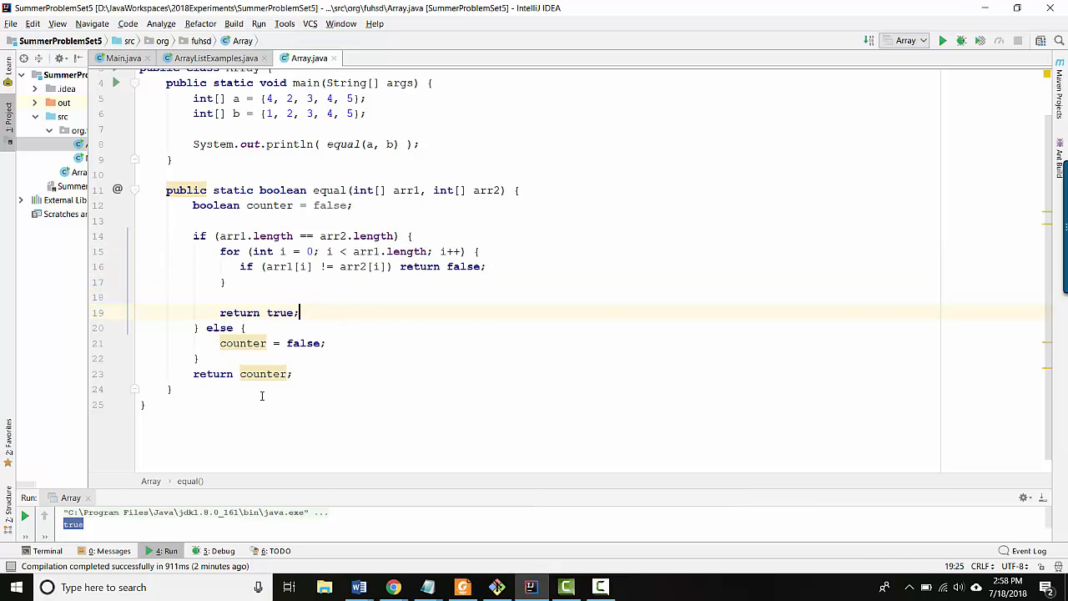
mouse_move(281, 401)
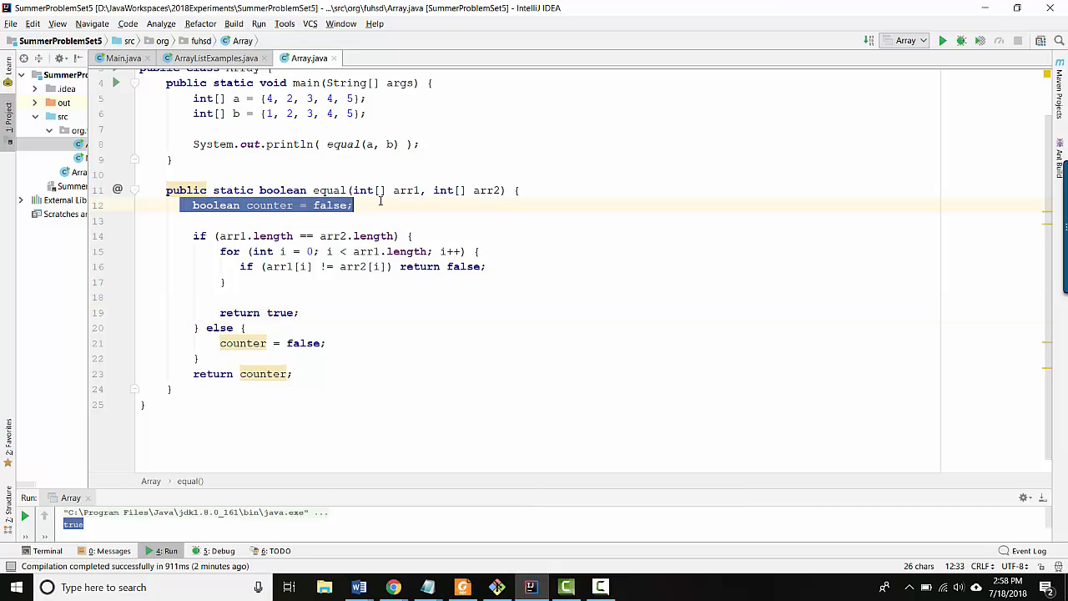
- Below the counter declaration add if (arr1.length != arr2.length) return false;
left_click(197, 235)
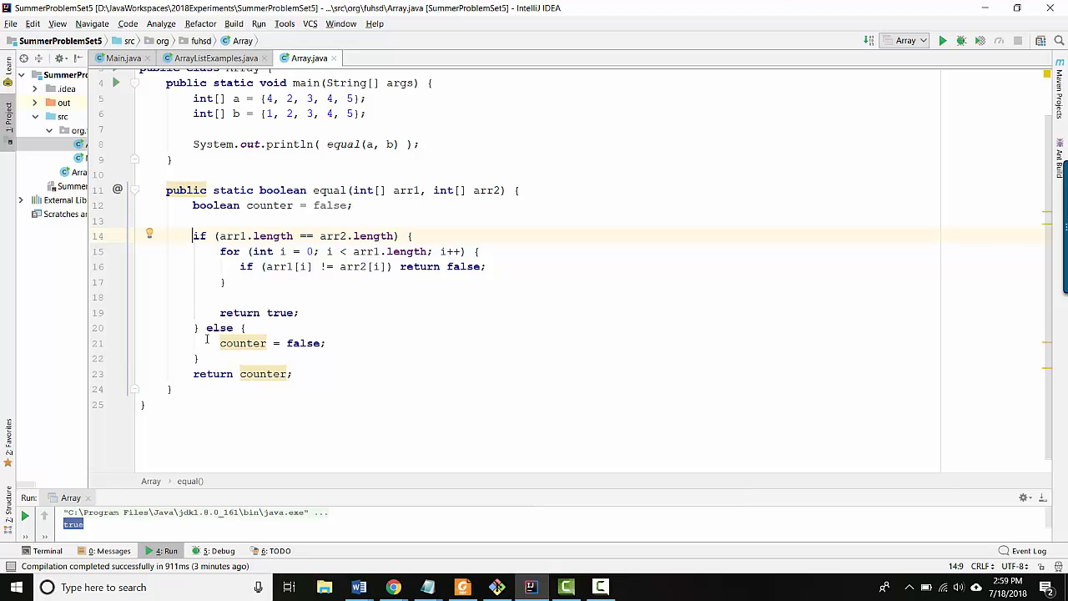
left_click(309, 221)
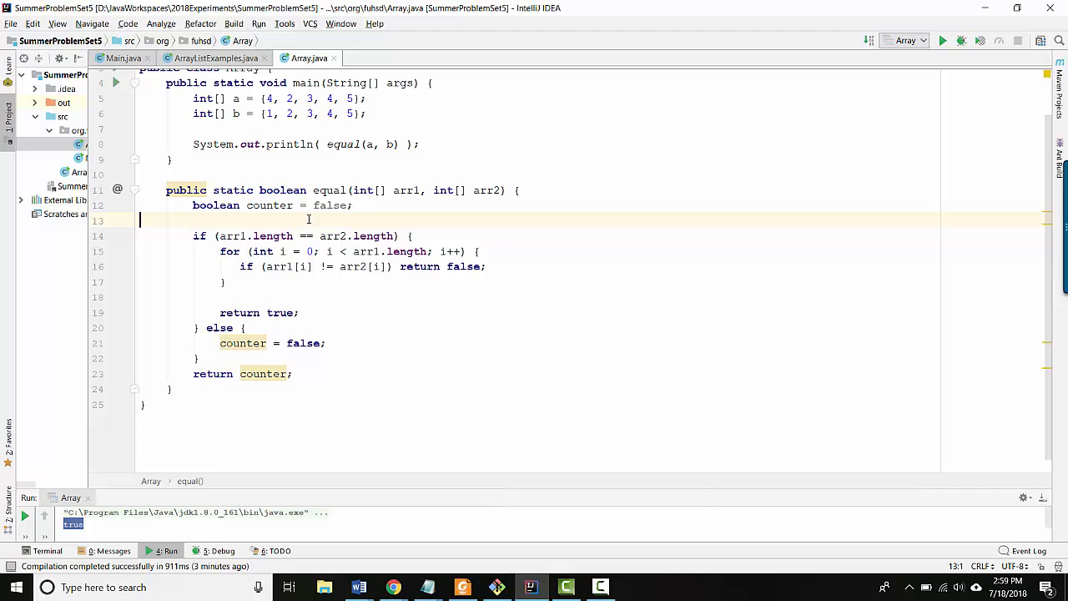
key("Enter")
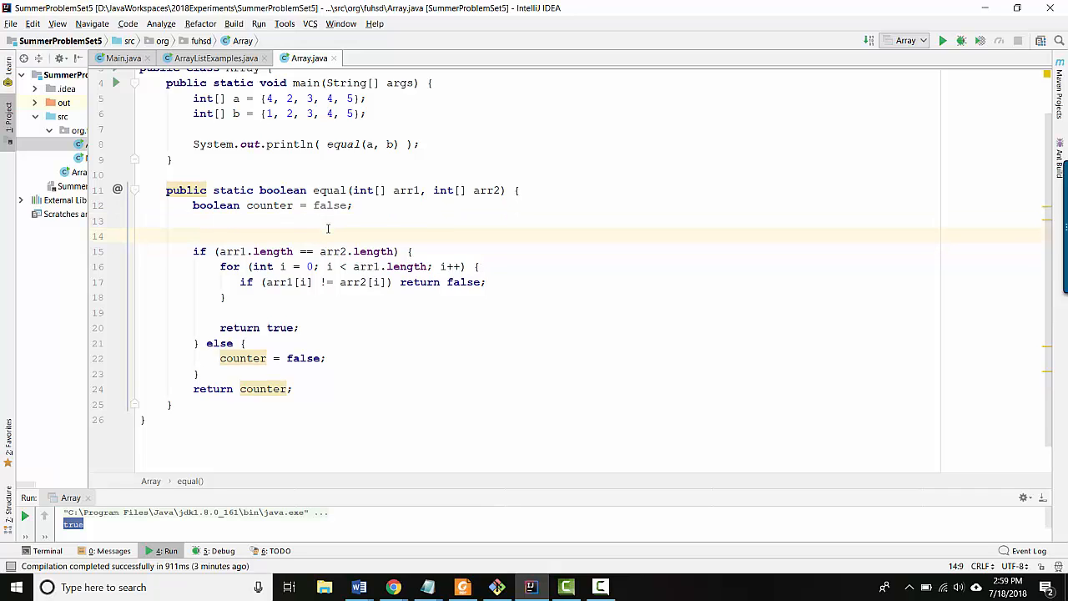
type("if ()")
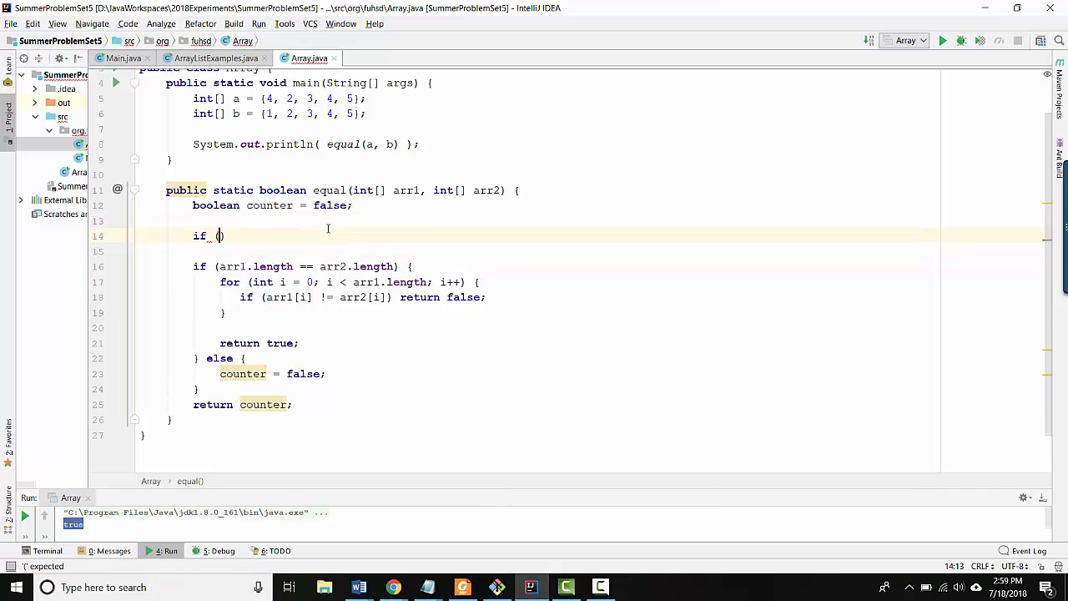
type("arr1")
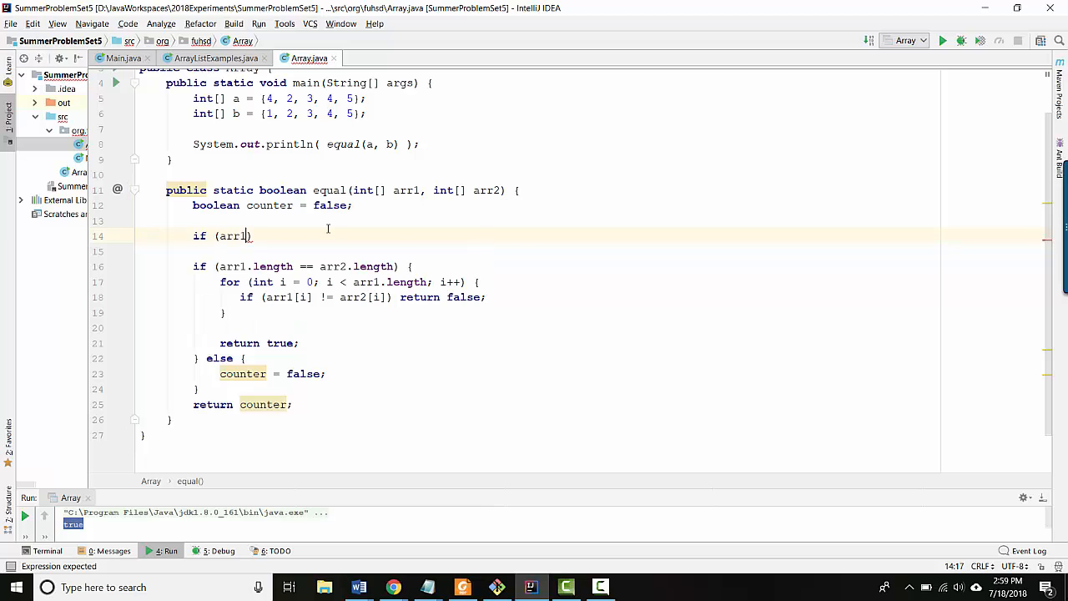
type(".length != arr2.length")
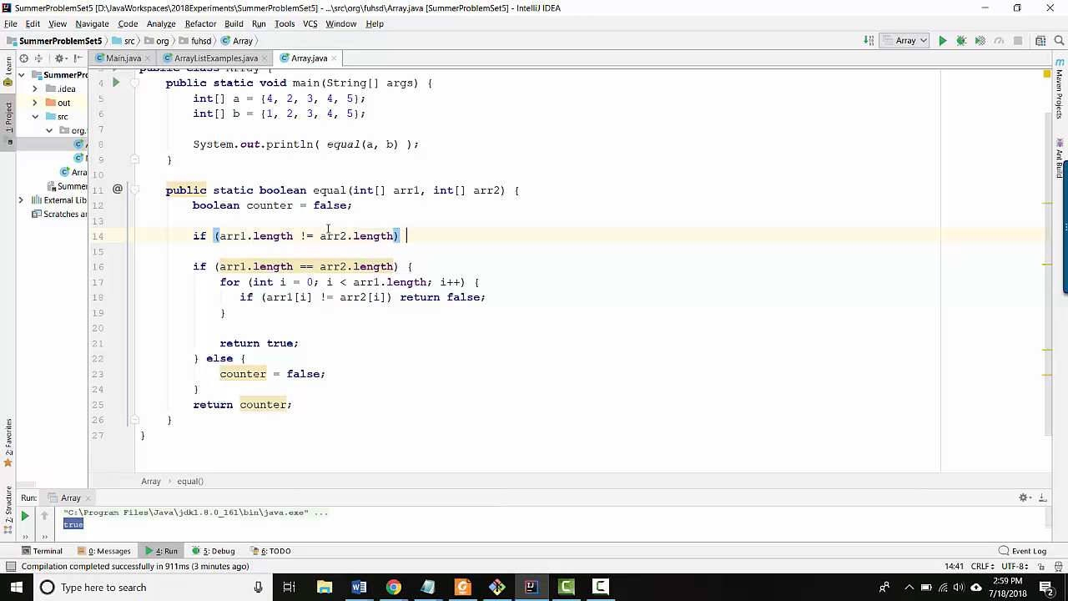
type("return false;")
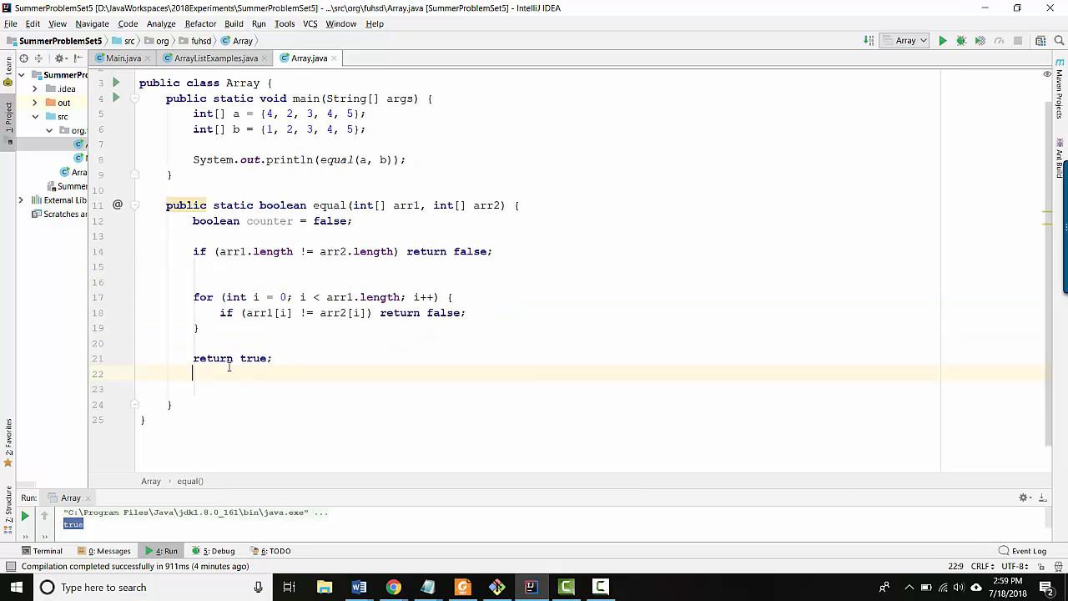
- Reformat the code with Ctrl+Alt+L to drop the stray blank lines in equal()
key("Ctrl+Alt+L")
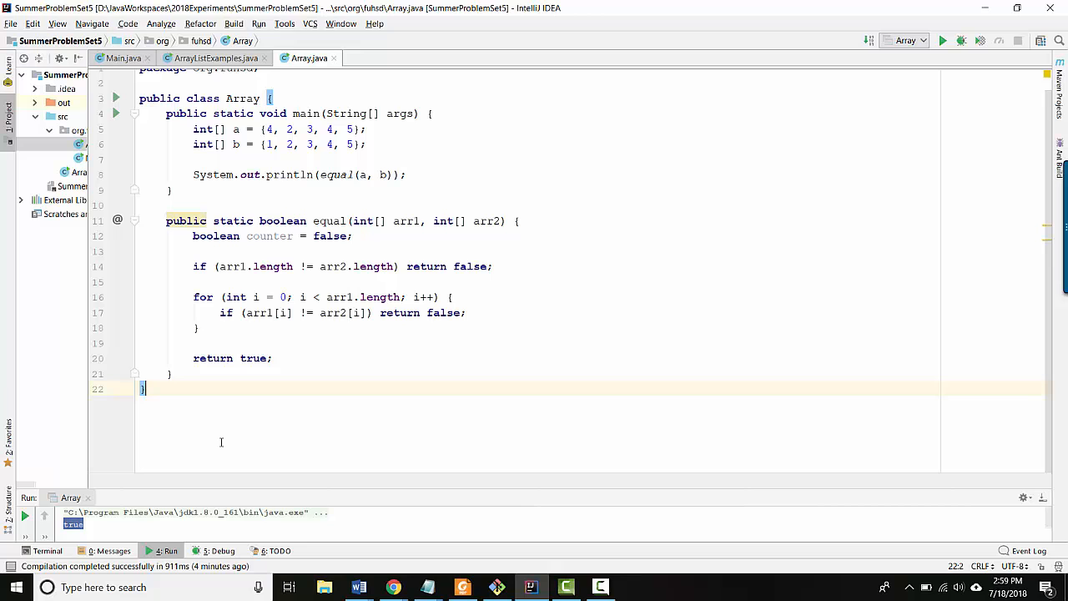
mouse_move(260, 453)
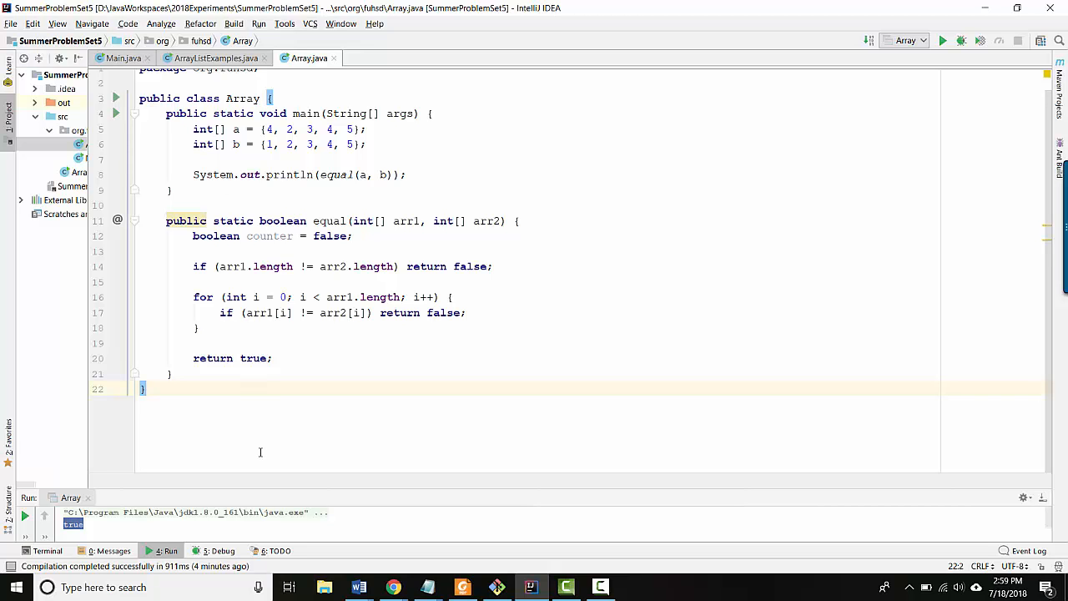